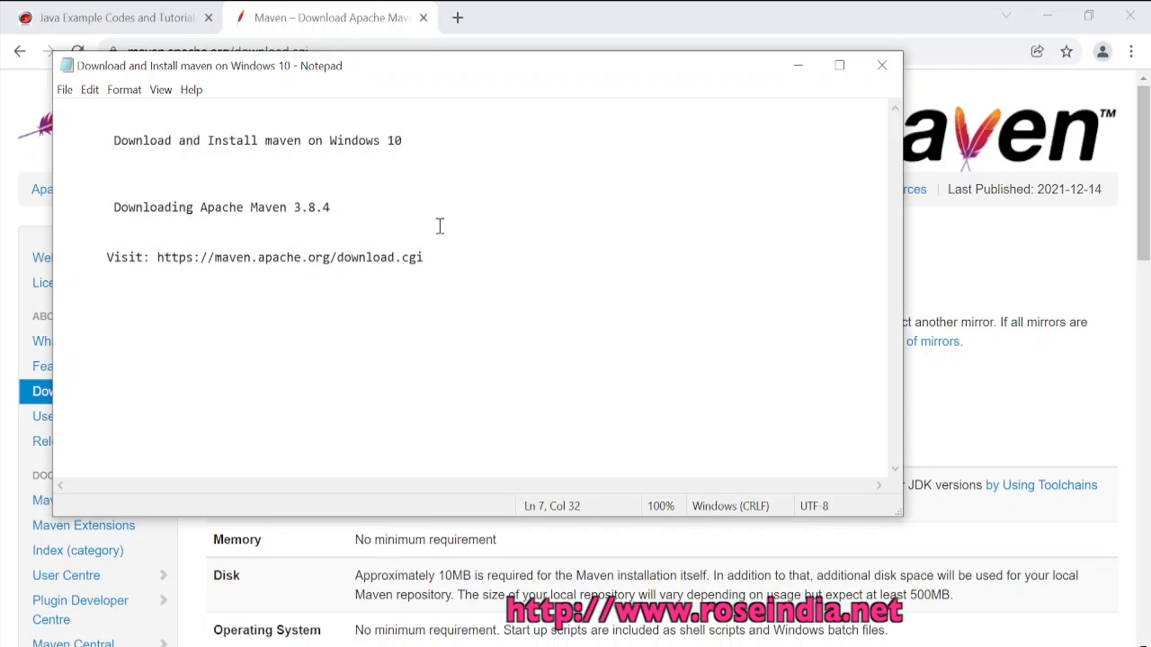
# - Minimize the Notepad install notes to reveal the Maven download page in Chrome
pyautogui.click(448, 285)
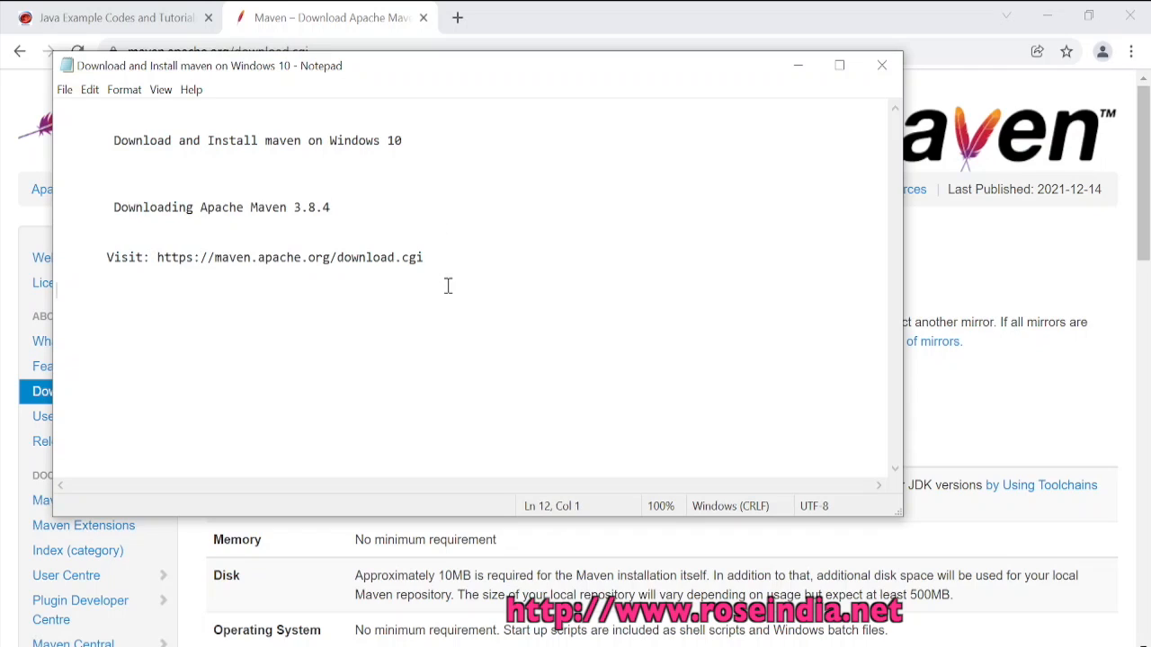
pyautogui.moveTo(240, 272)
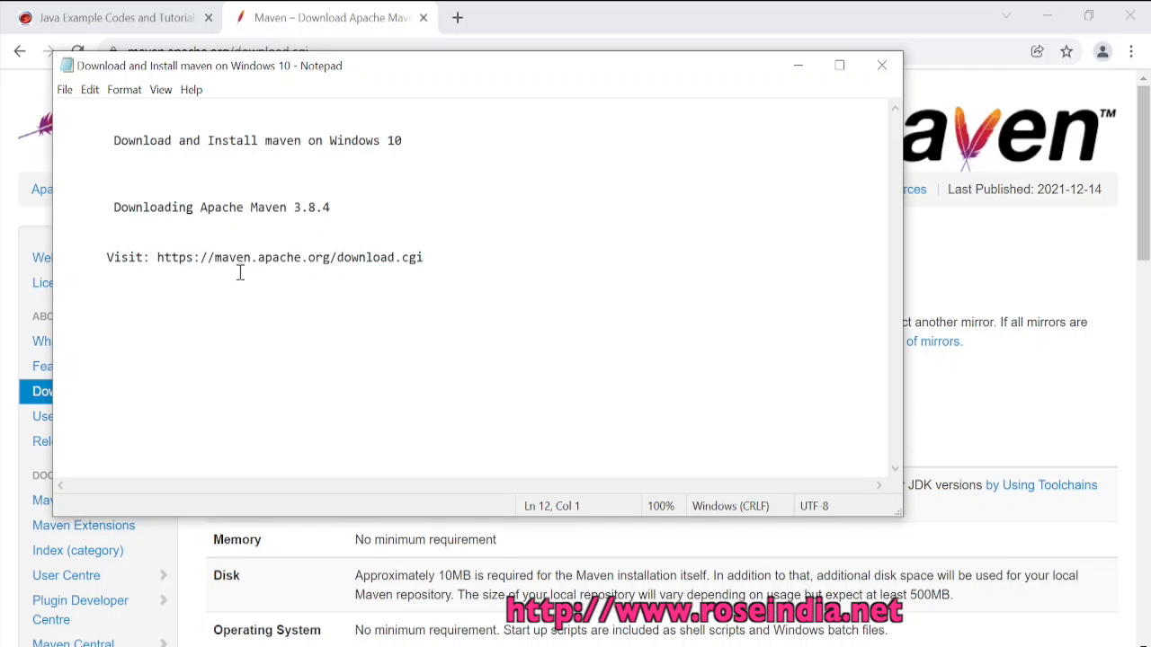
pyautogui.moveTo(414, 266)
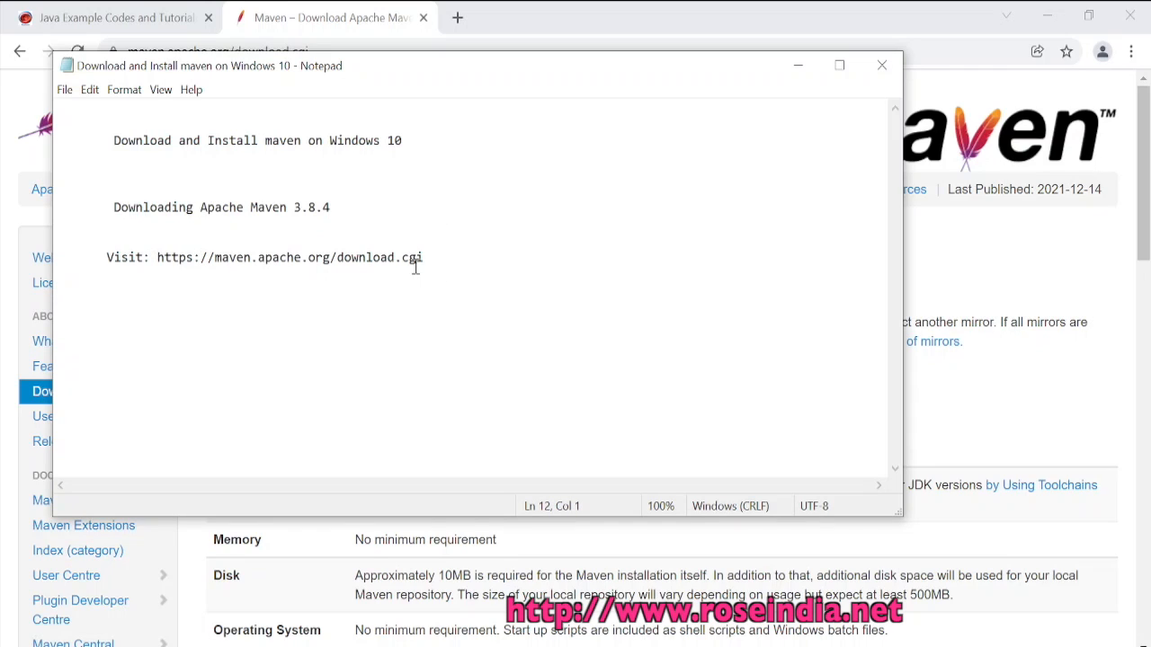
pyautogui.moveTo(1025, 324)
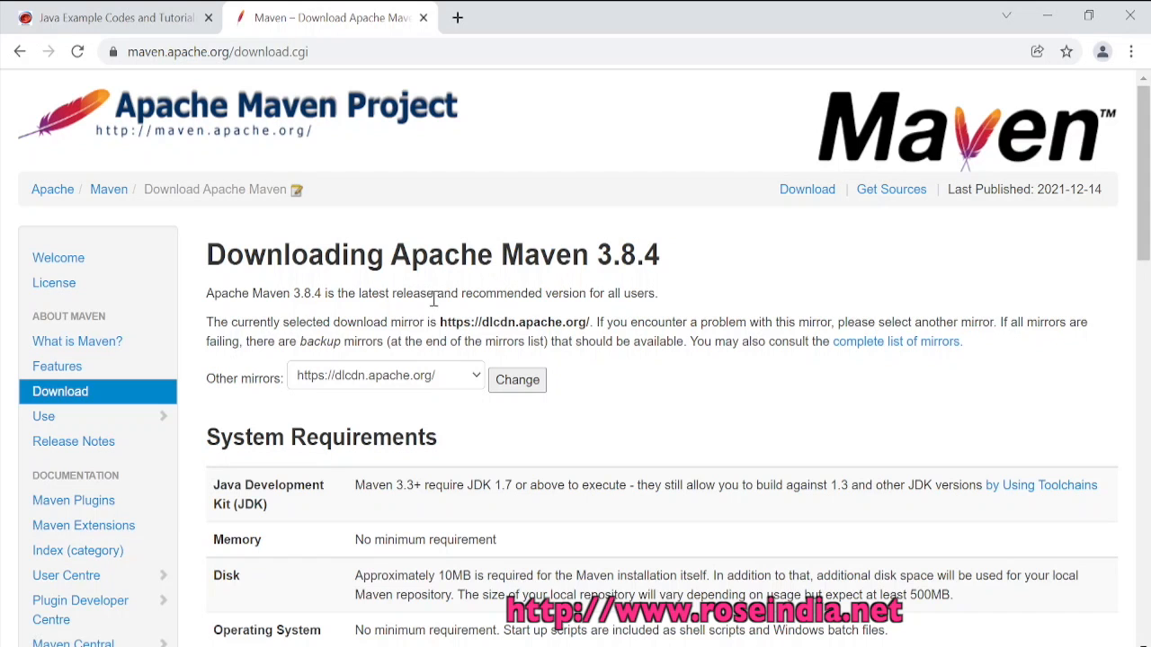
pyautogui.moveTo(554, 302)
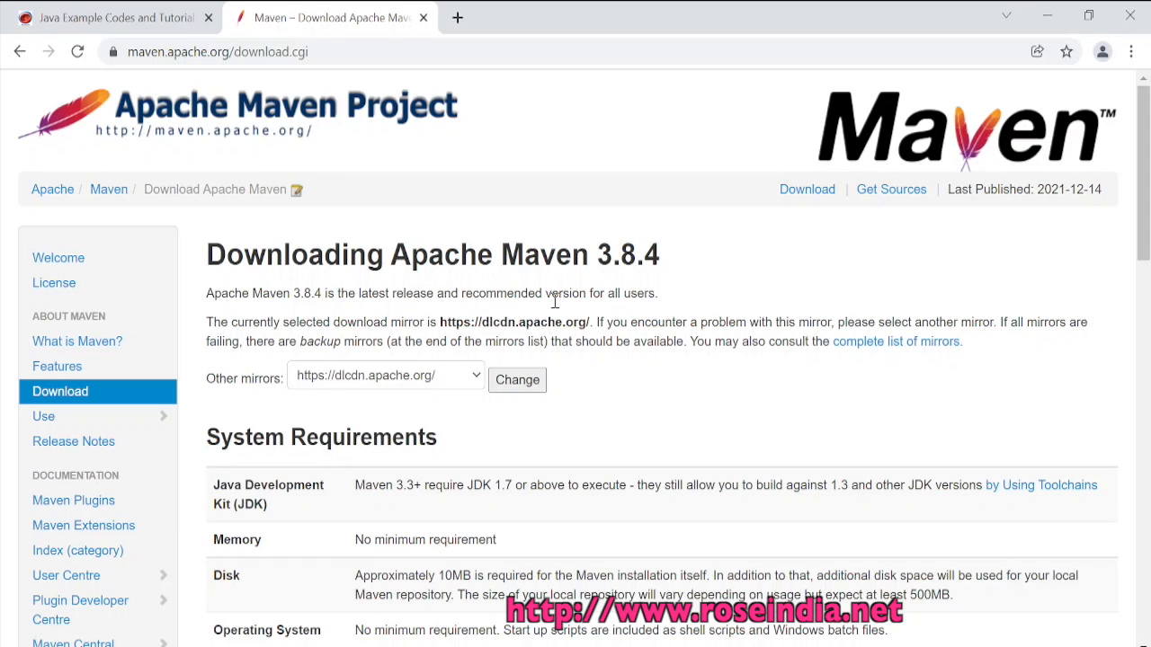
pyautogui.moveTo(730, 306)
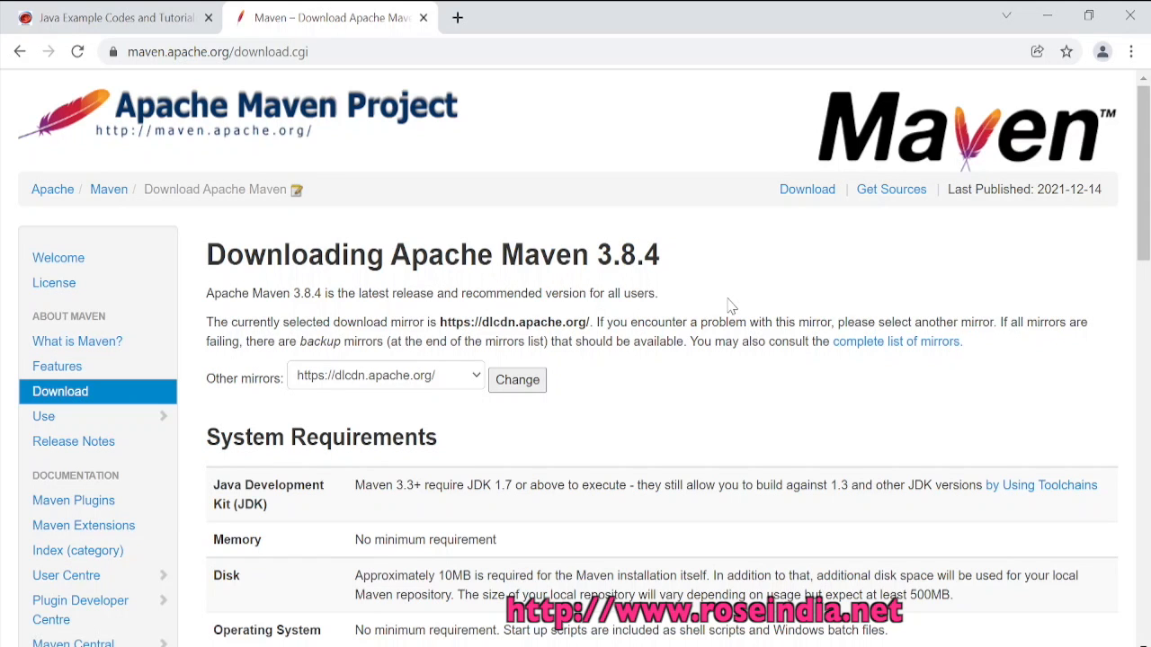
# - Start downloading apache-maven-3.8.4-bin.zip from the Files table's Binary zip archive row
pyautogui.scroll(-3)
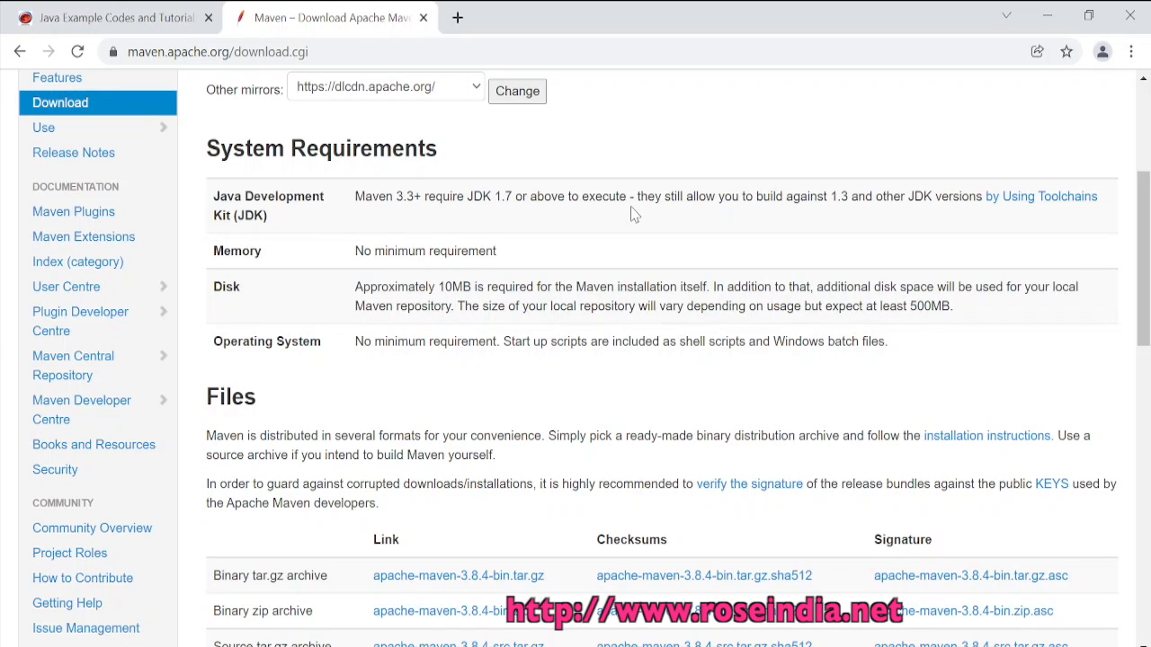
pyautogui.scroll(-3)
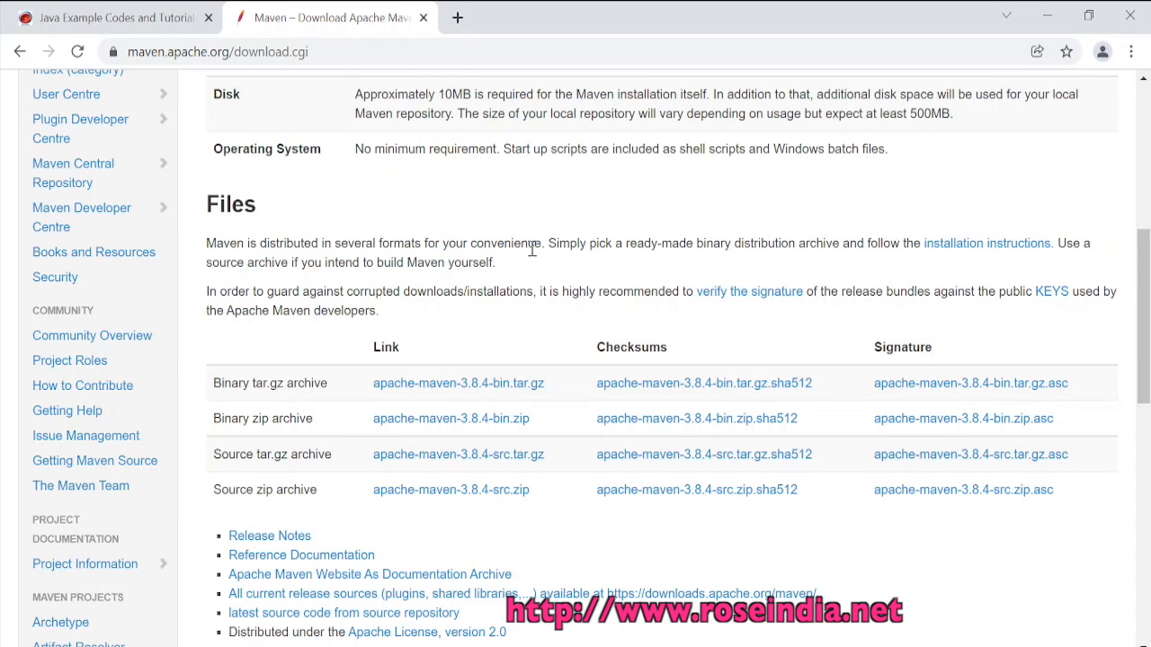
pyautogui.moveTo(248, 422)
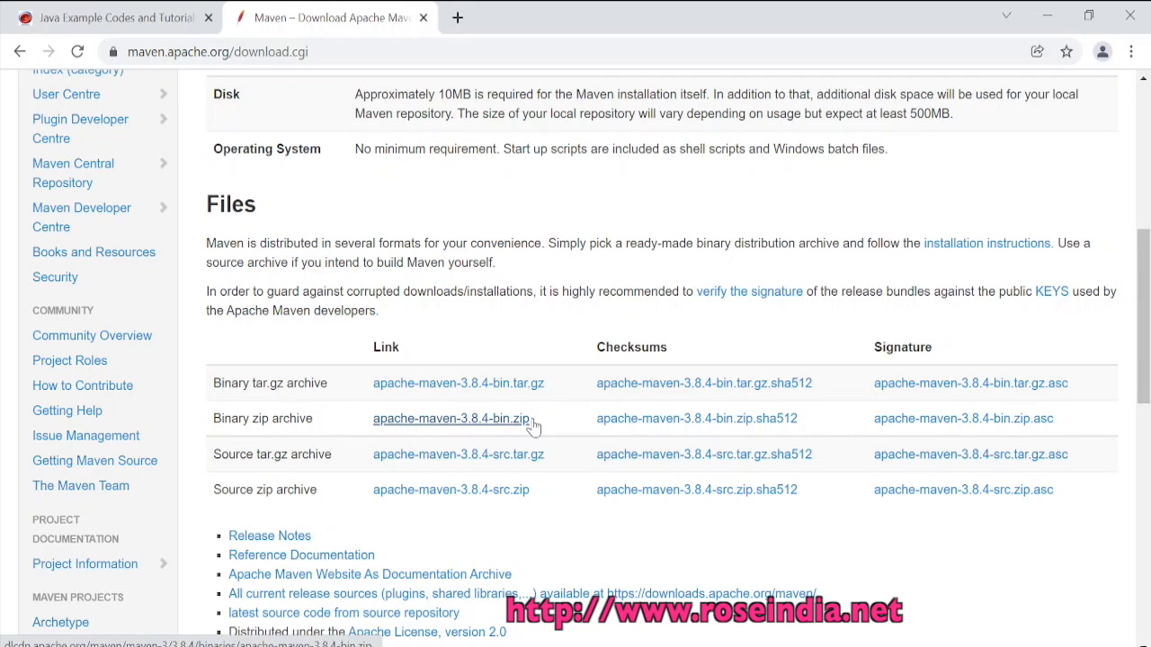
pyautogui.moveTo(564, 424)
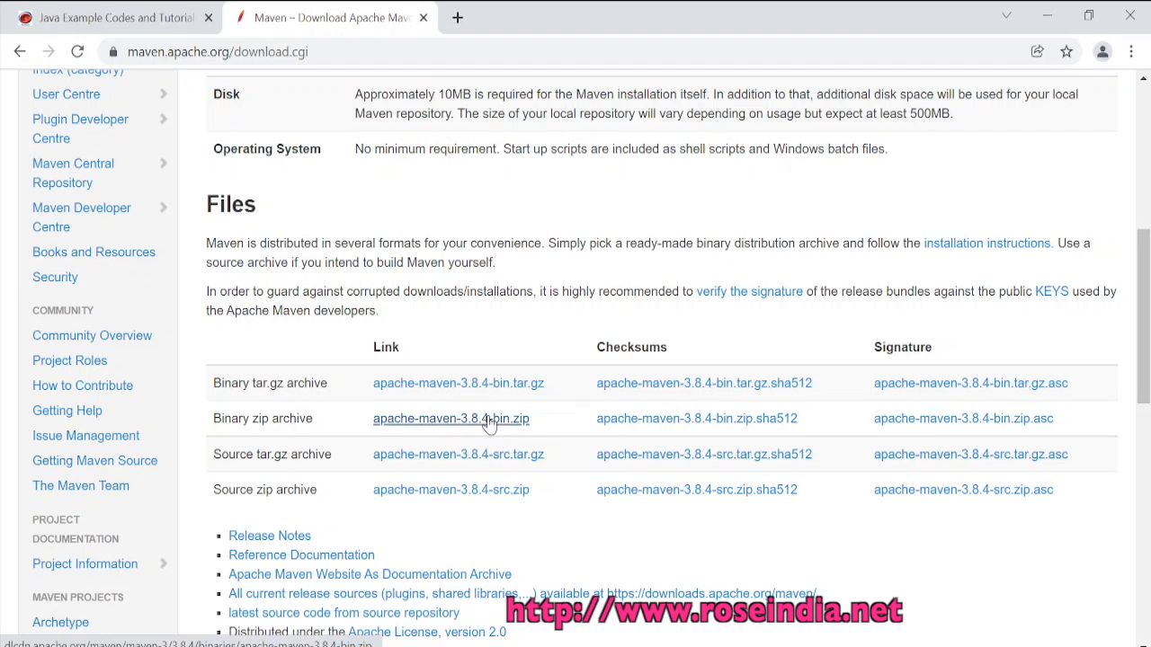
pyautogui.click(449, 417)
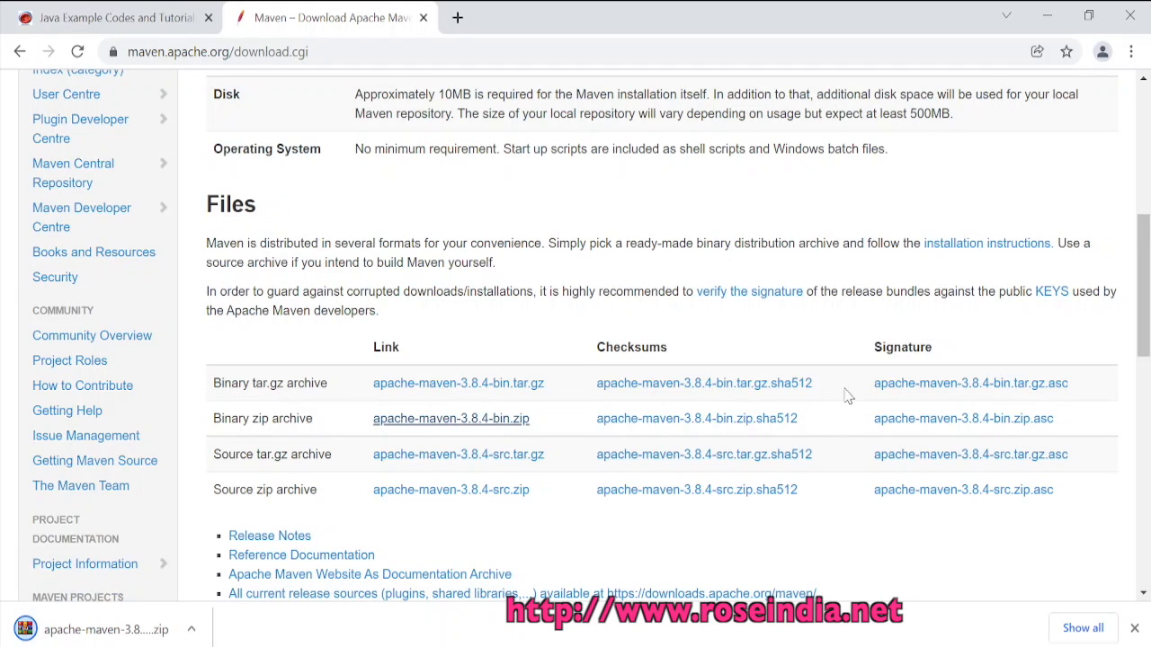
# - Show apache-maven-3.8.4-bin.zip in its Downloads folder via chrome://downloads
pyautogui.click(1083, 627)
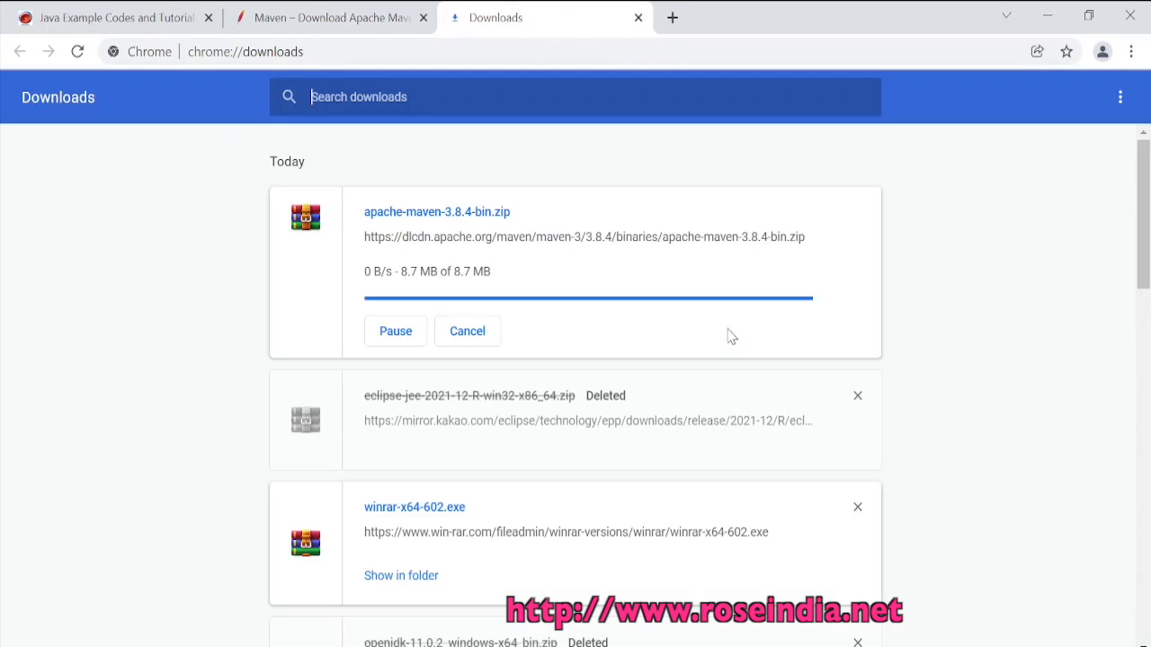
pyautogui.moveTo(556, 368)
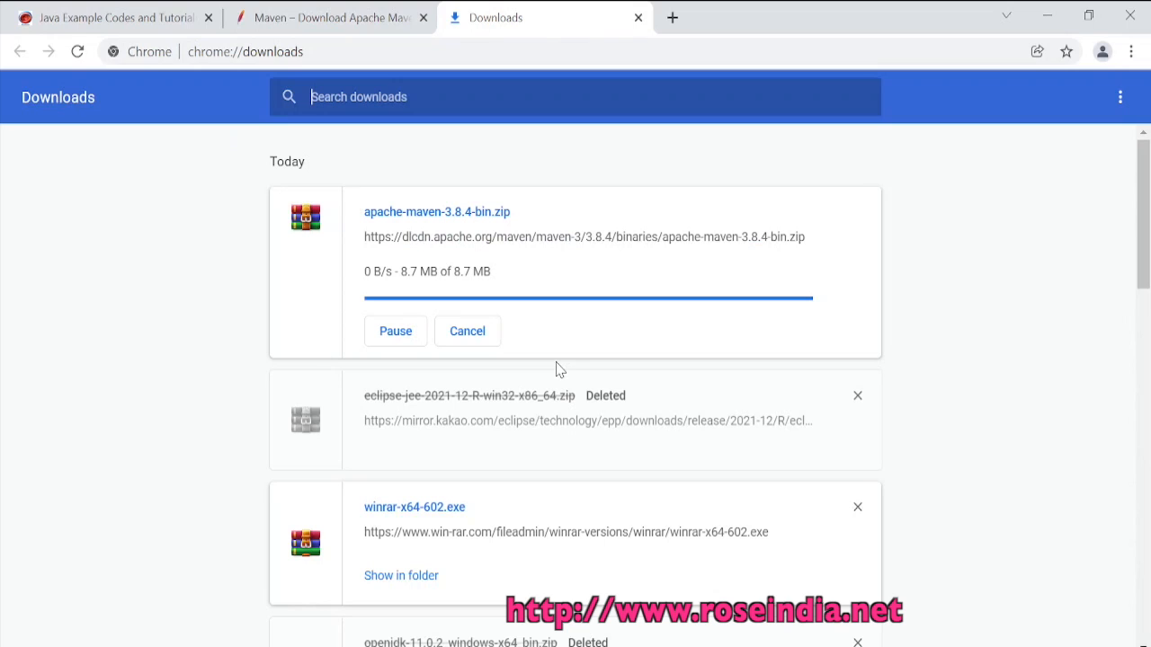
pyautogui.click(638, 18)
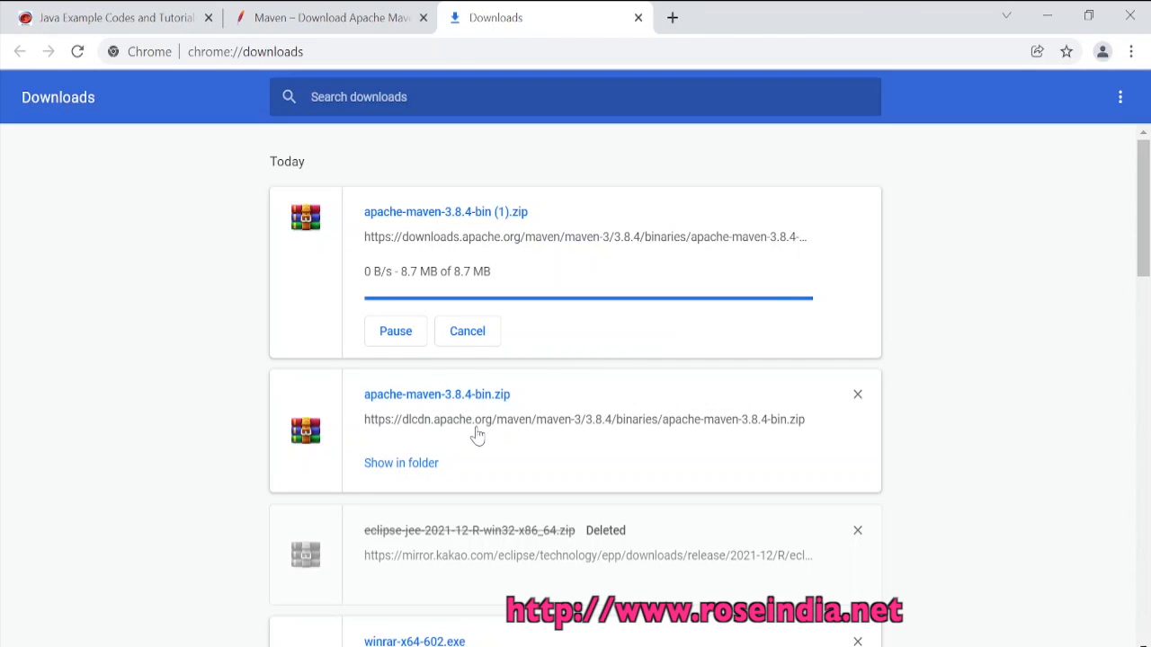
pyautogui.moveTo(410, 464)
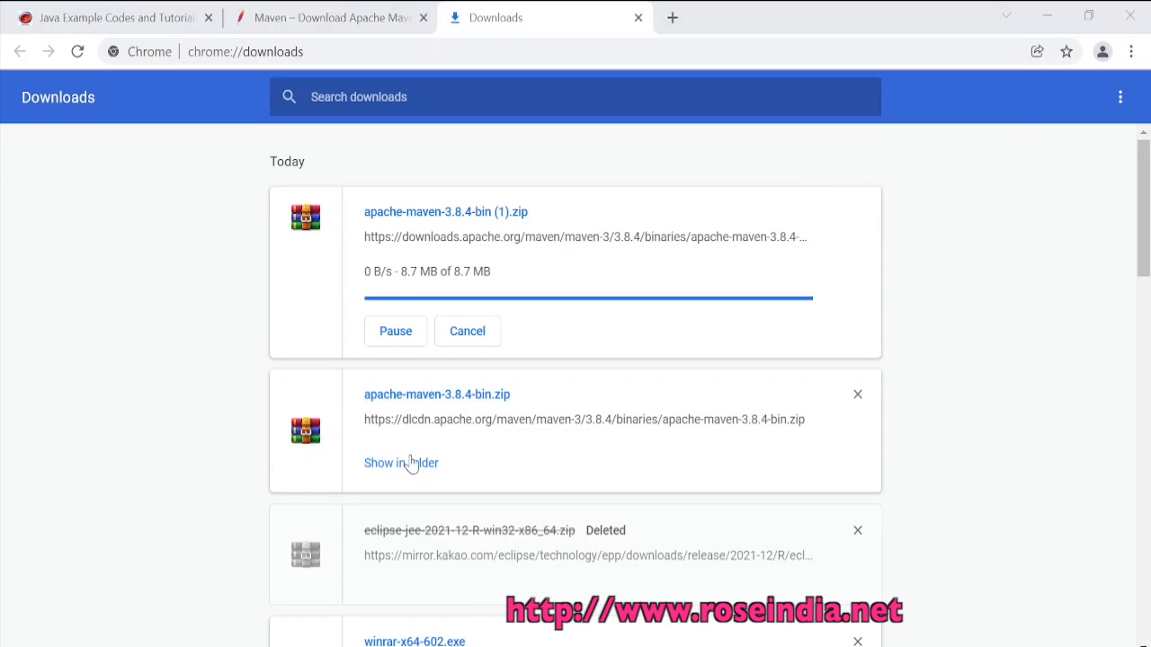
pyautogui.click(401, 464)
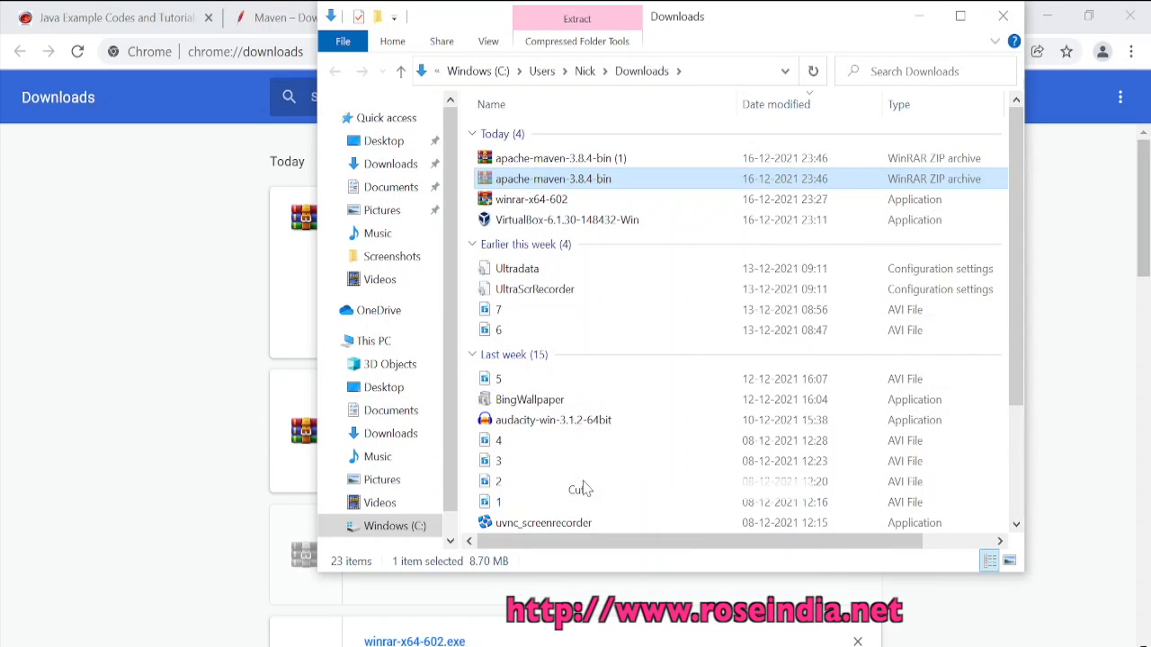
# - Extract the Maven zip in C:\softwares and enter the apache-maven-3.8.4 folder
pyautogui.click(396, 526)
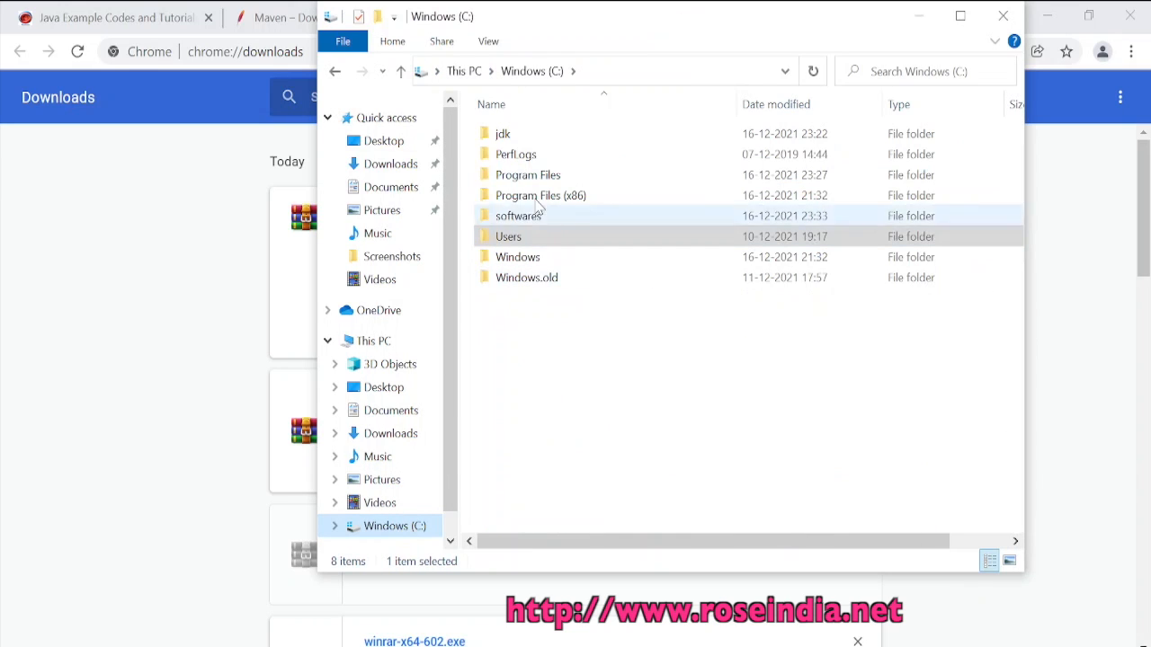
pyautogui.doubleClick(518, 216)
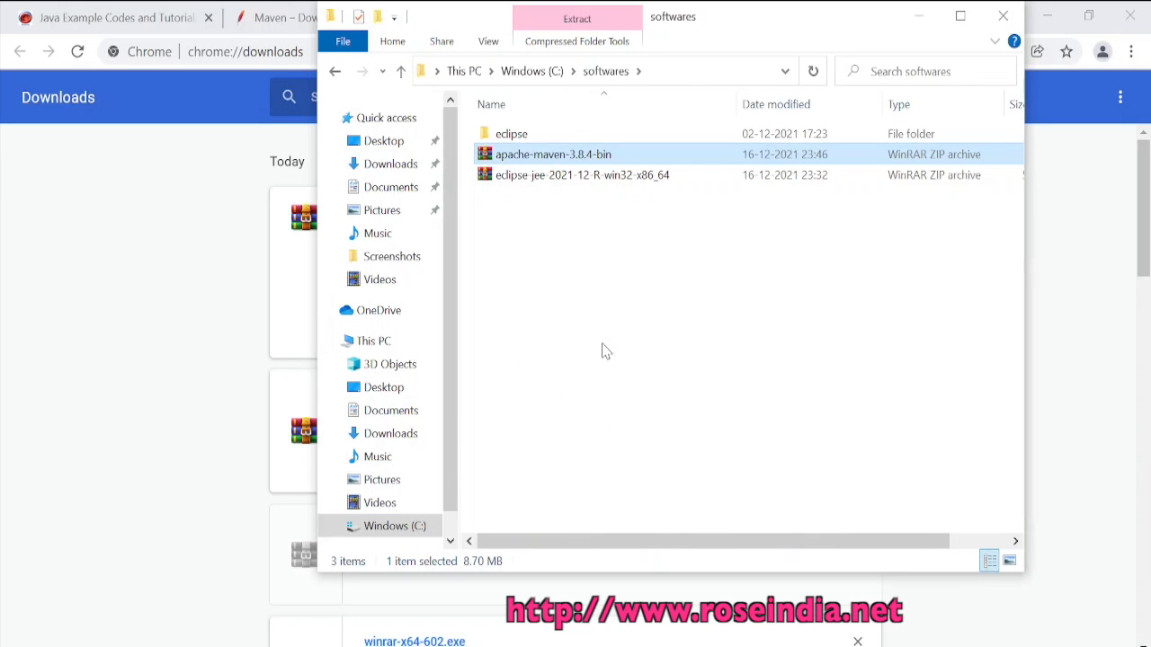
pyautogui.moveTo(528, 166)
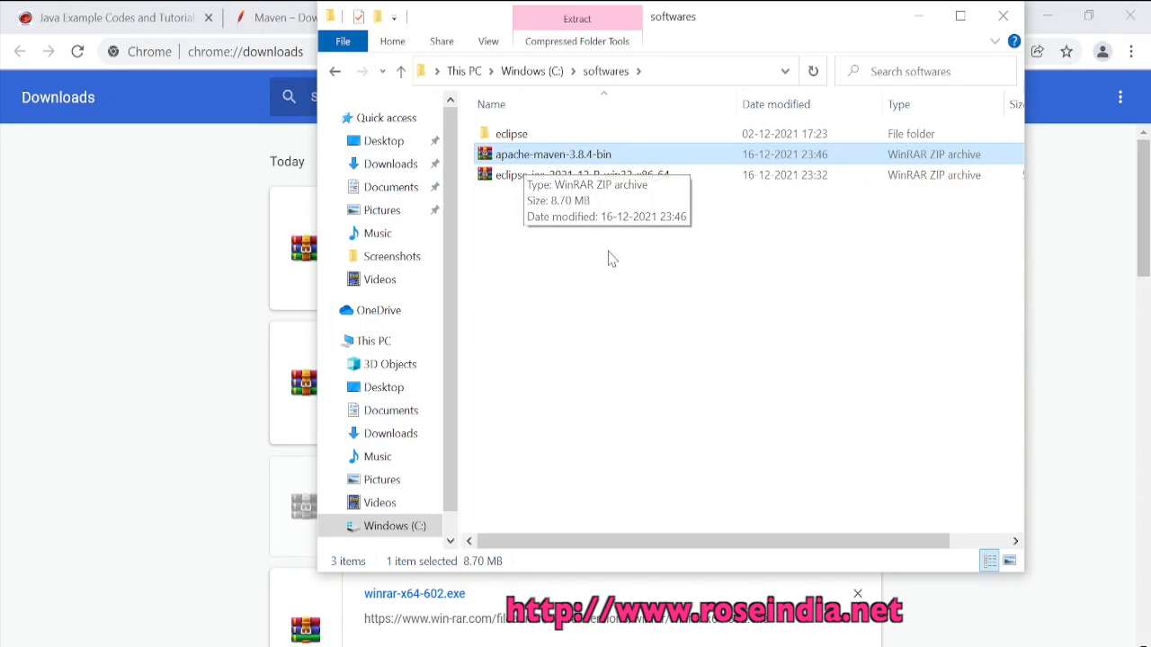
pyautogui.moveTo(529, 160)
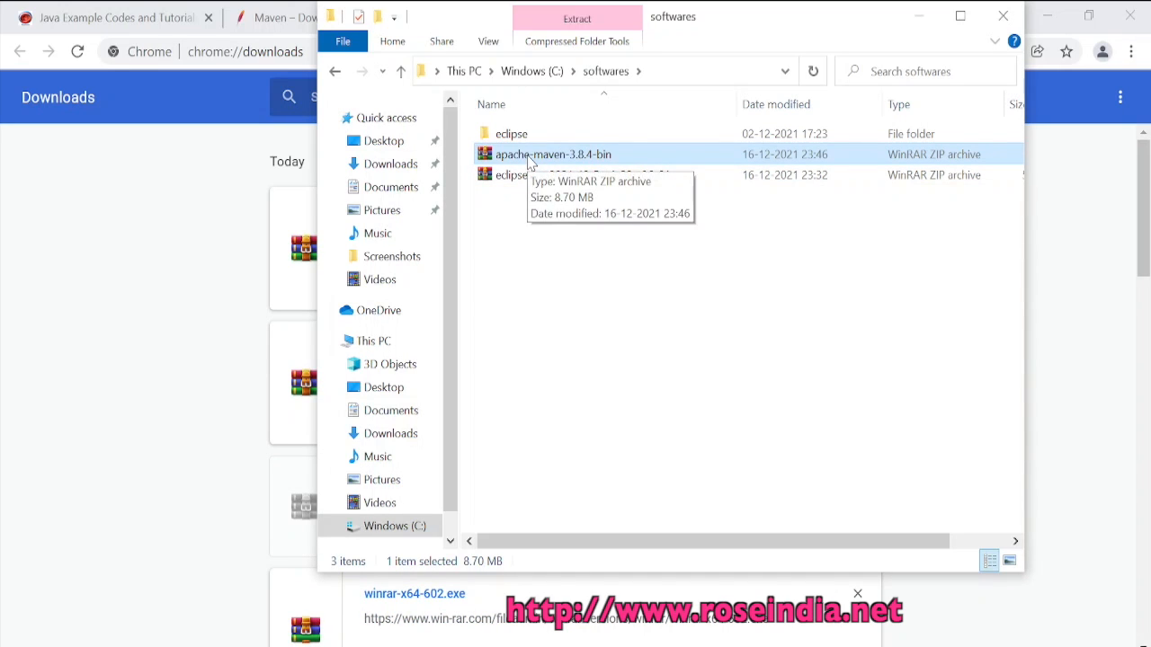
pyautogui.moveTo(539, 155)
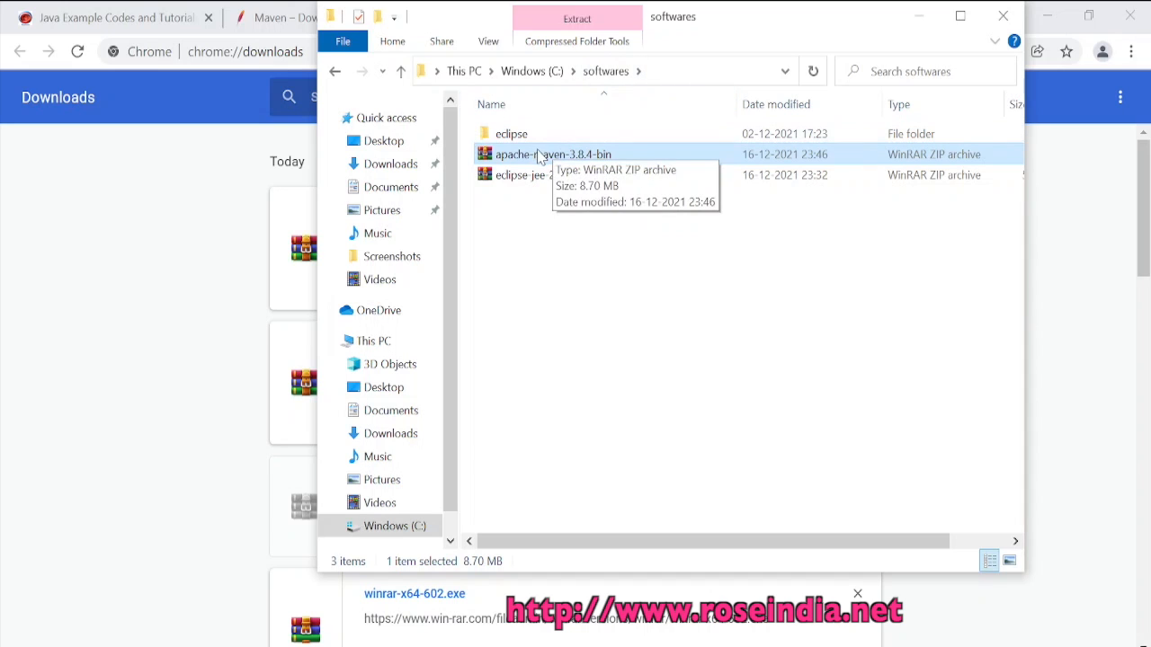
pyautogui.rightClick(554, 154)
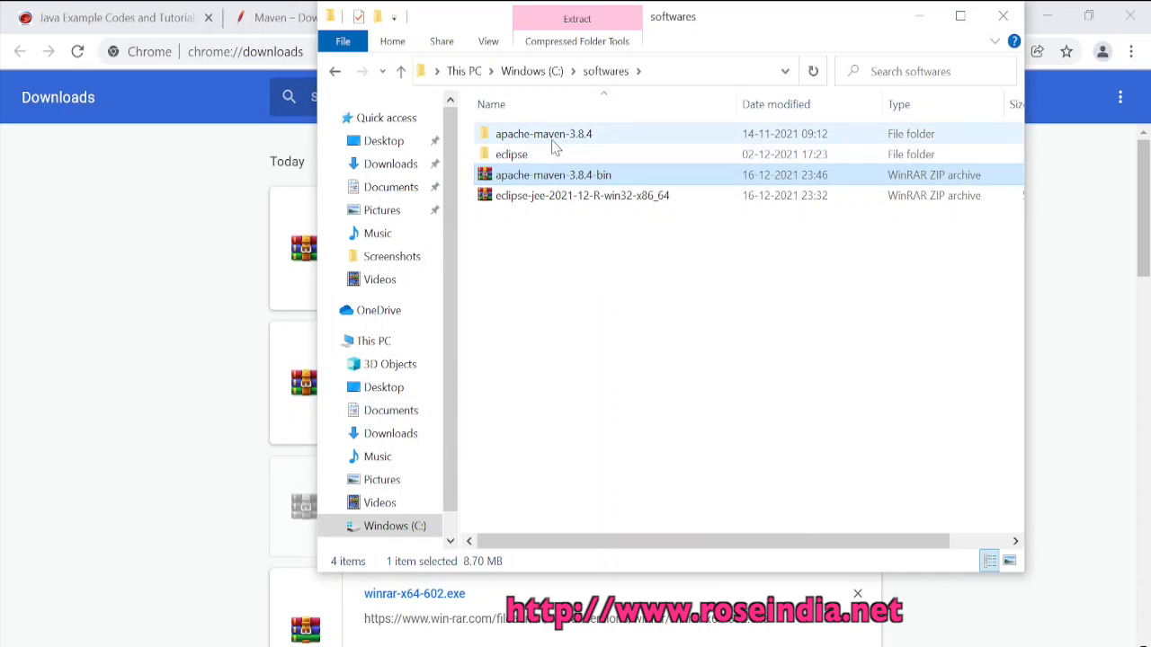
pyautogui.doubleClick(543, 134)
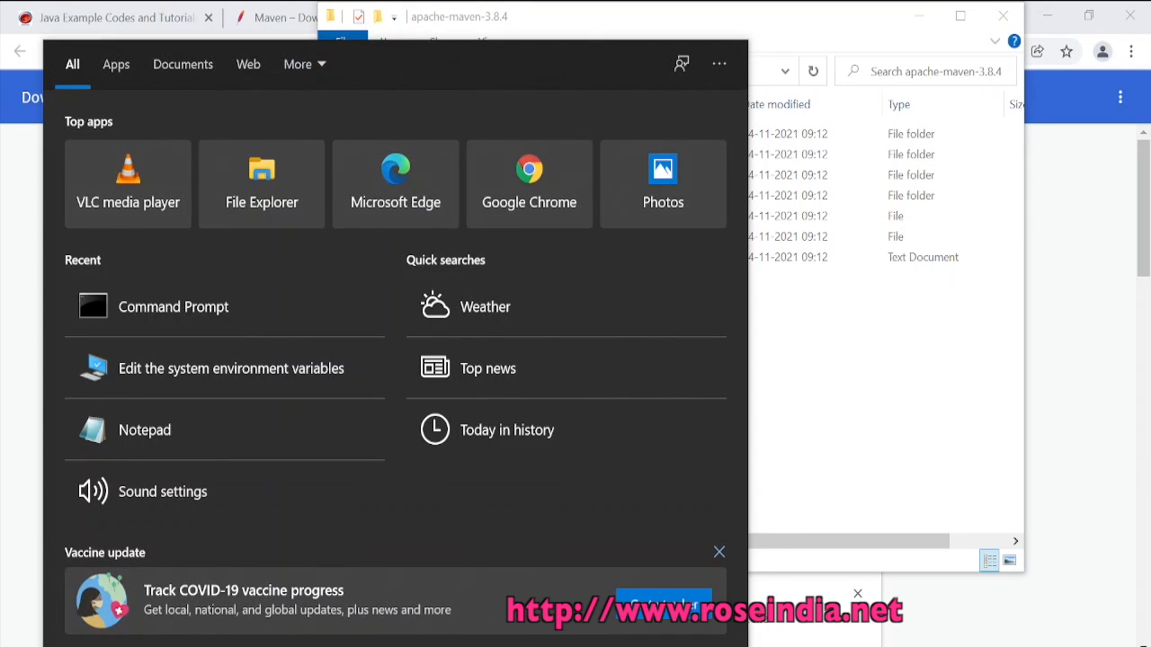
pyautogui.moveTo(206, 405)
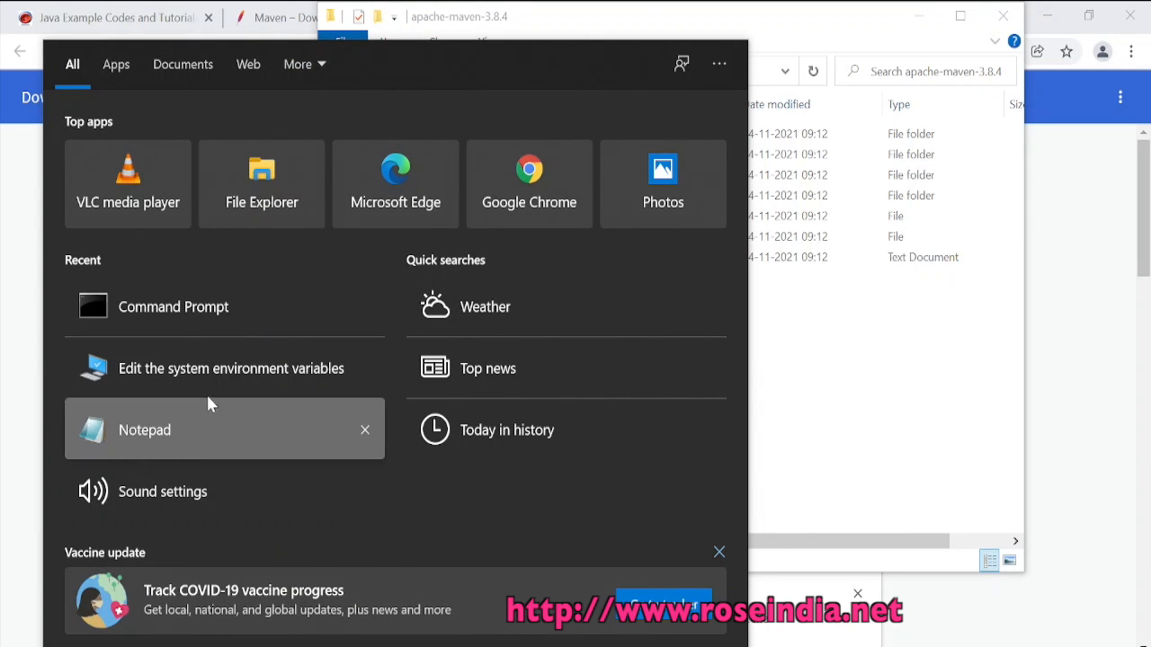
# - Reach the Environment Variables window from the system environment settings
pyautogui.click(230, 366)
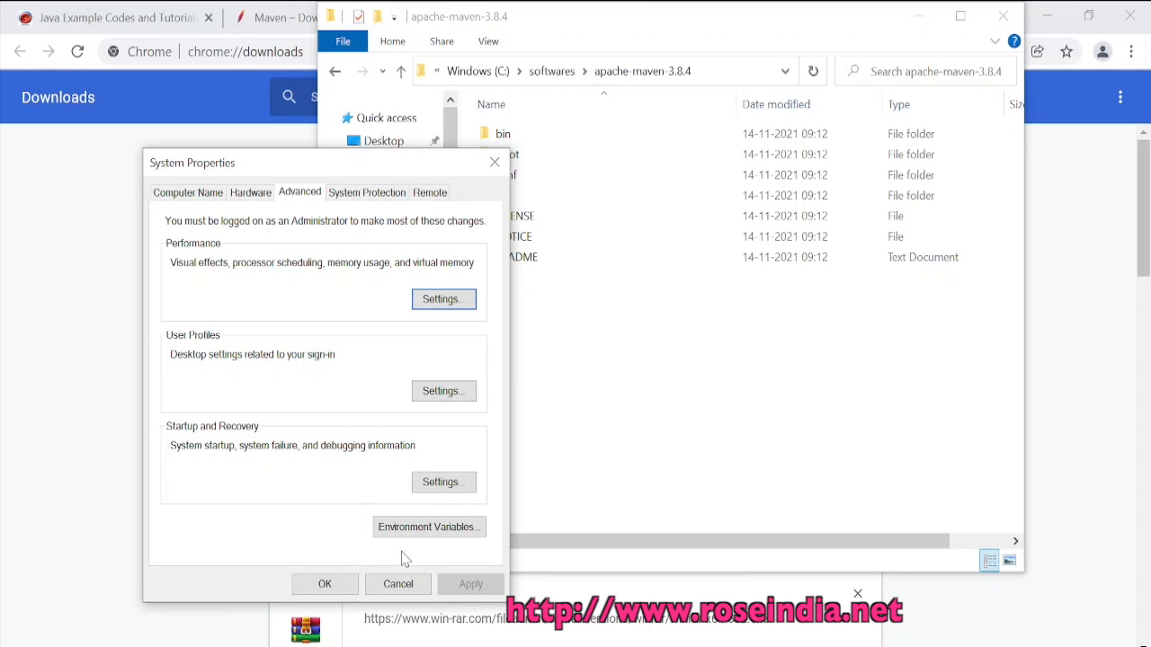
pyautogui.click(428, 527)
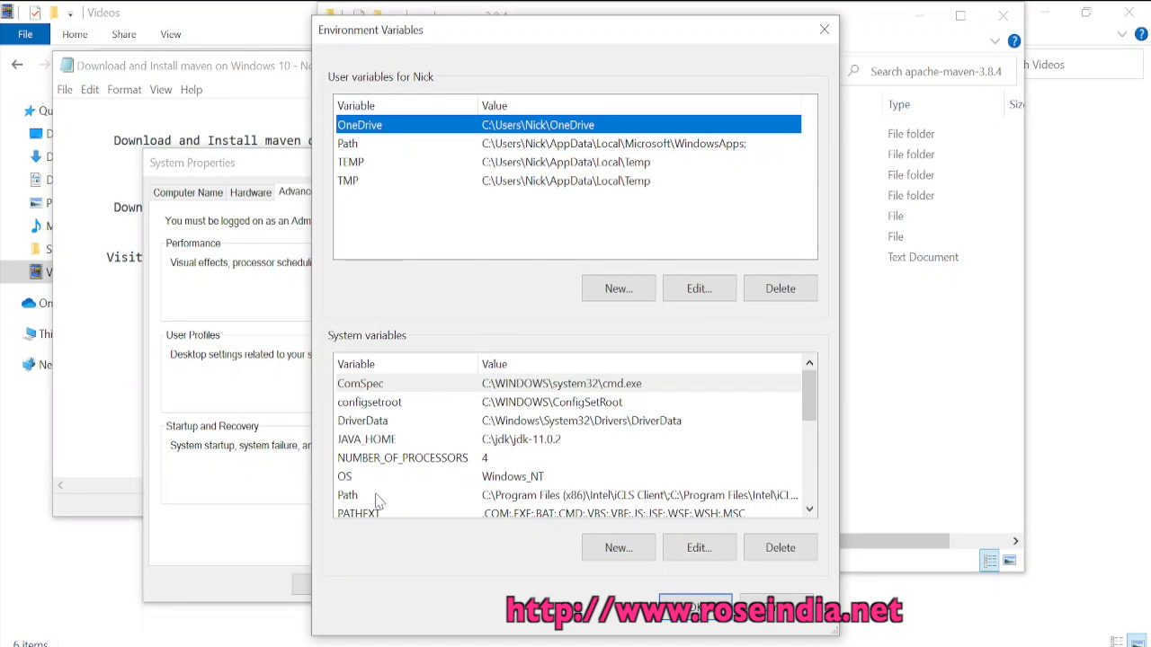
# - Add C:\softwares\apache-maven-3.8.4\bin as a new system Path entry and save it
pyautogui.click(698, 547)
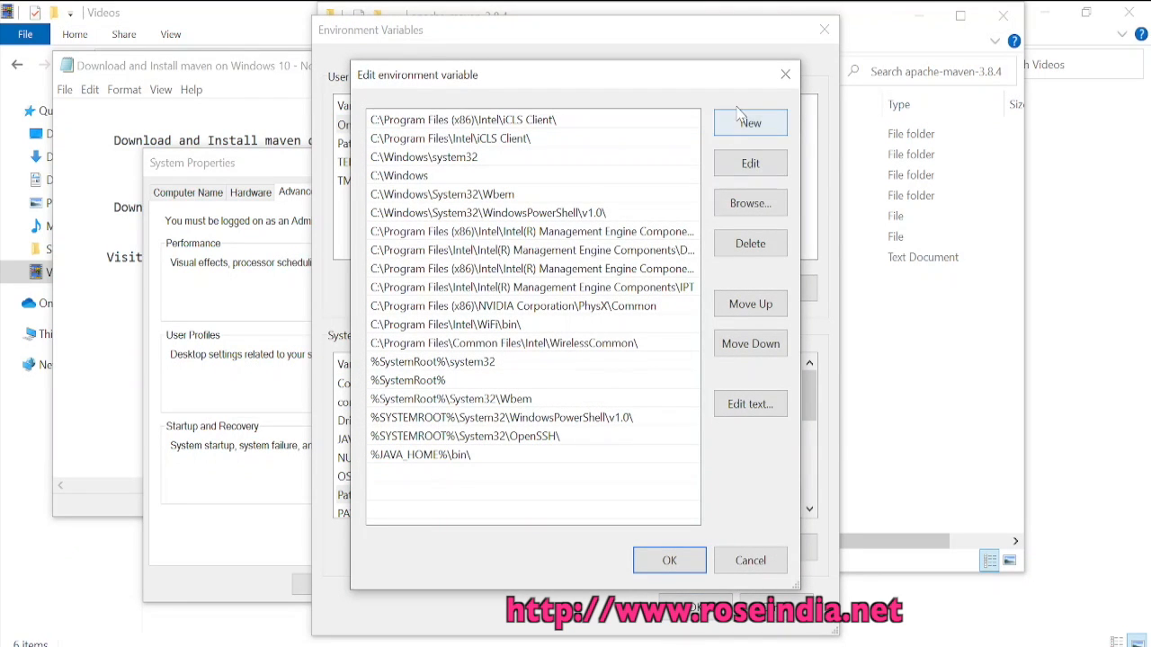
pyautogui.click(750, 122)
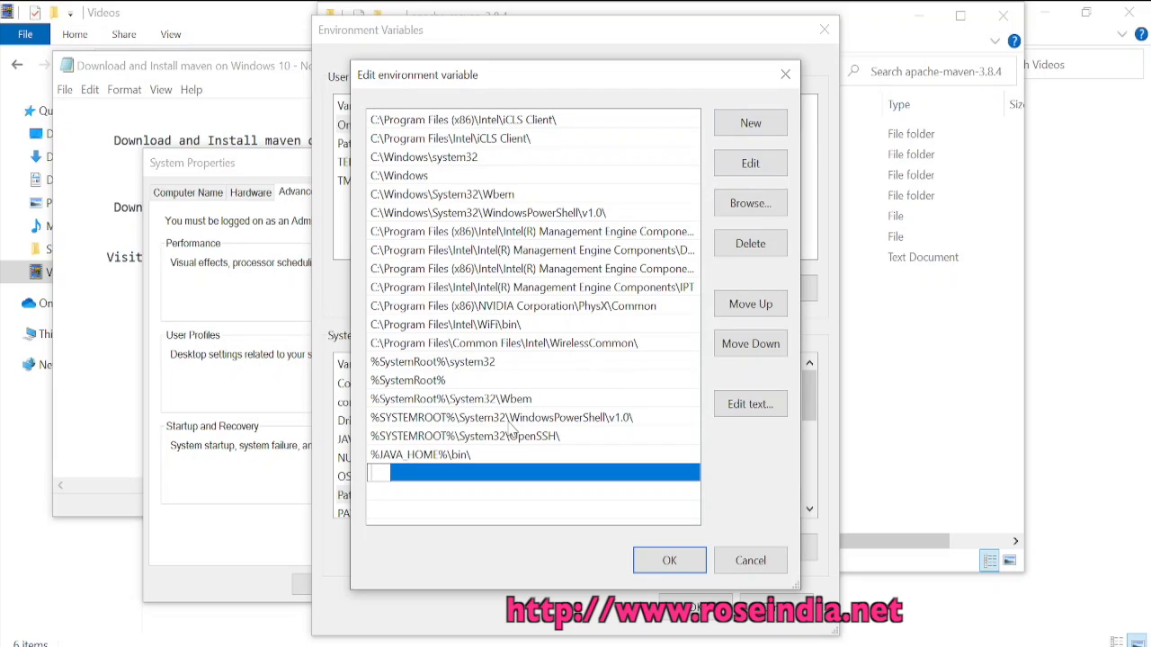
pyautogui.write('C:\\softwares\\apache-maven-3.8.4')
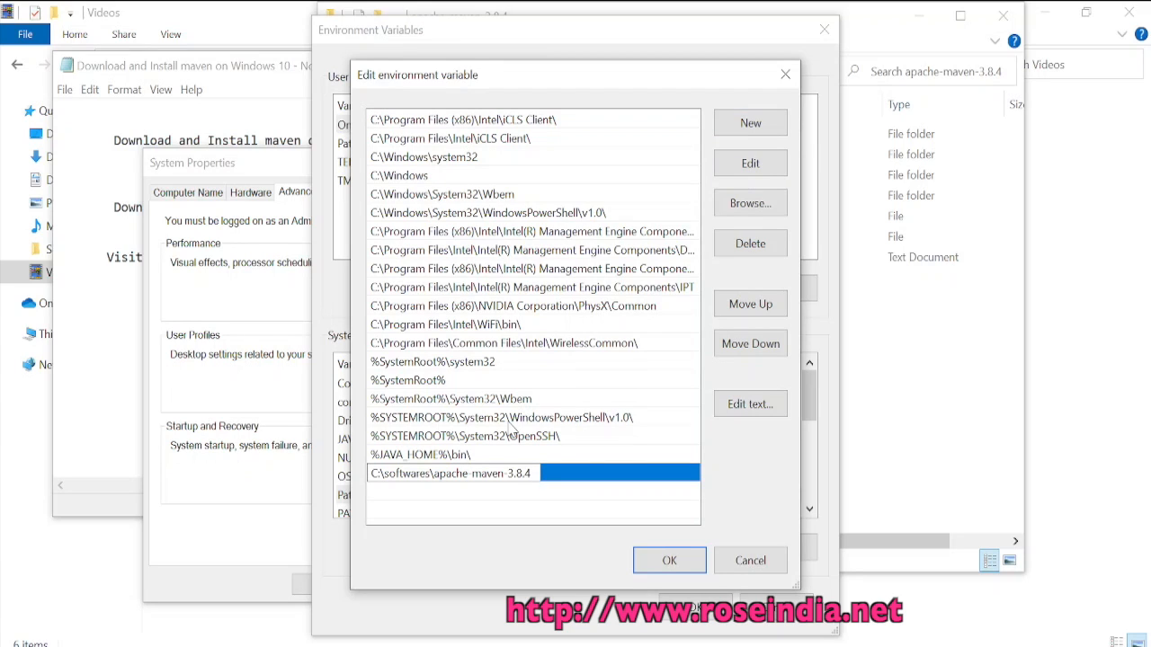
pyautogui.write('\\')
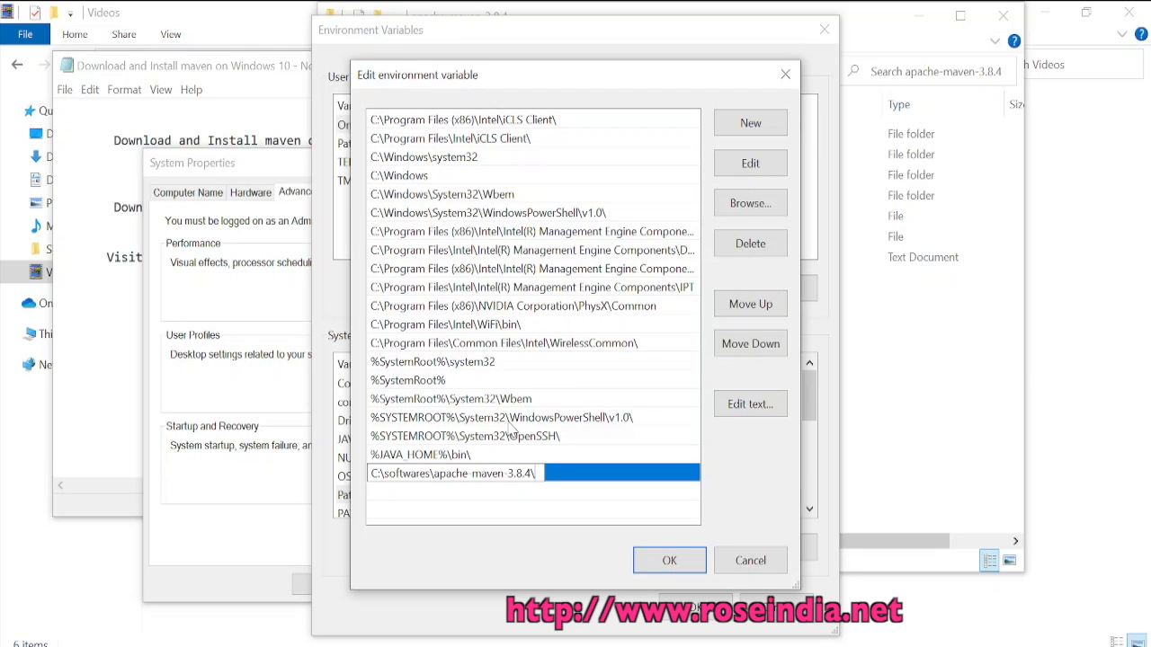
pyautogui.write('bin')
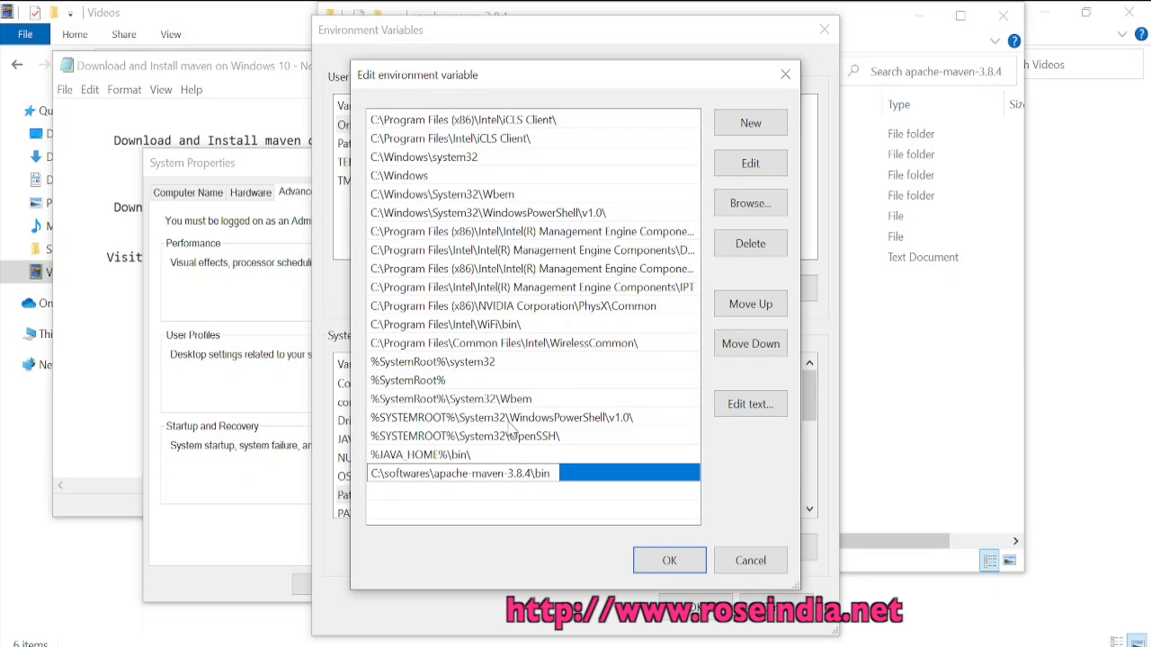
pyautogui.click(669, 561)
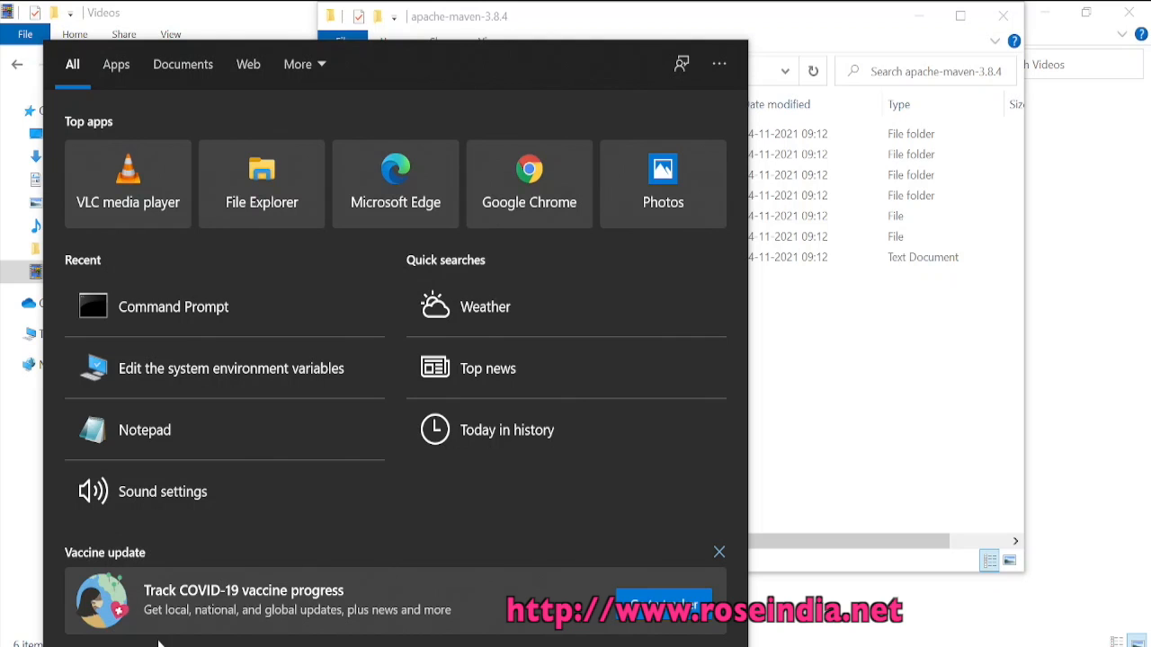
# - Run mvn -version in a new Command Prompt to confirm Apache Maven 3.8.4
pyautogui.click(173, 306)
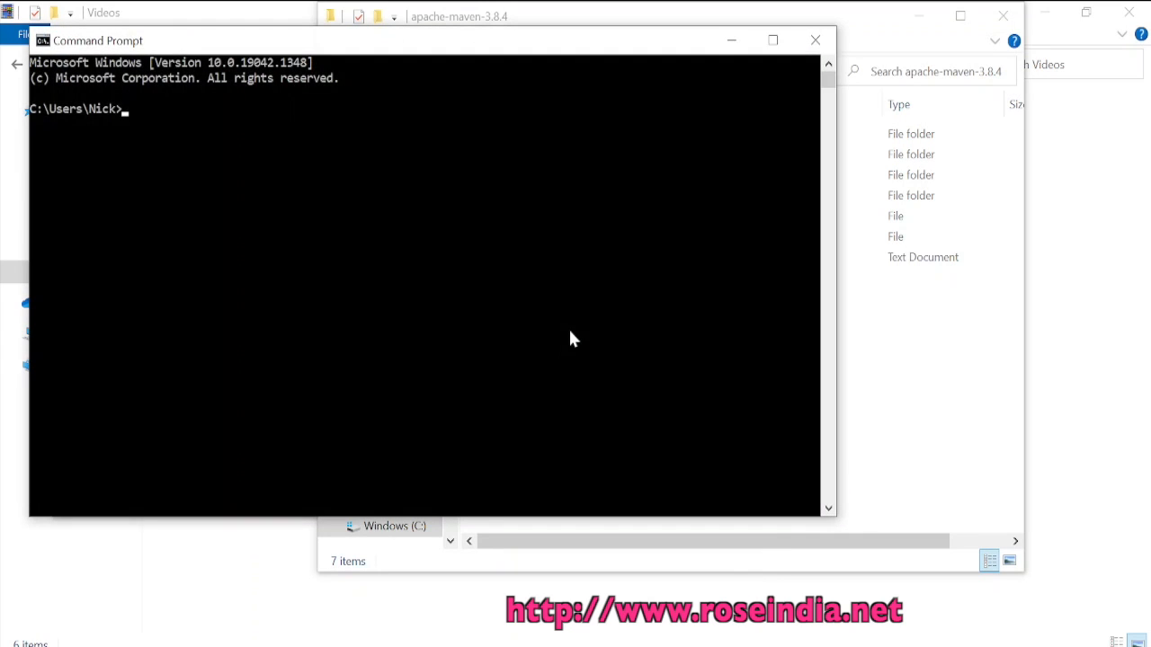
pyautogui.write('mvn')
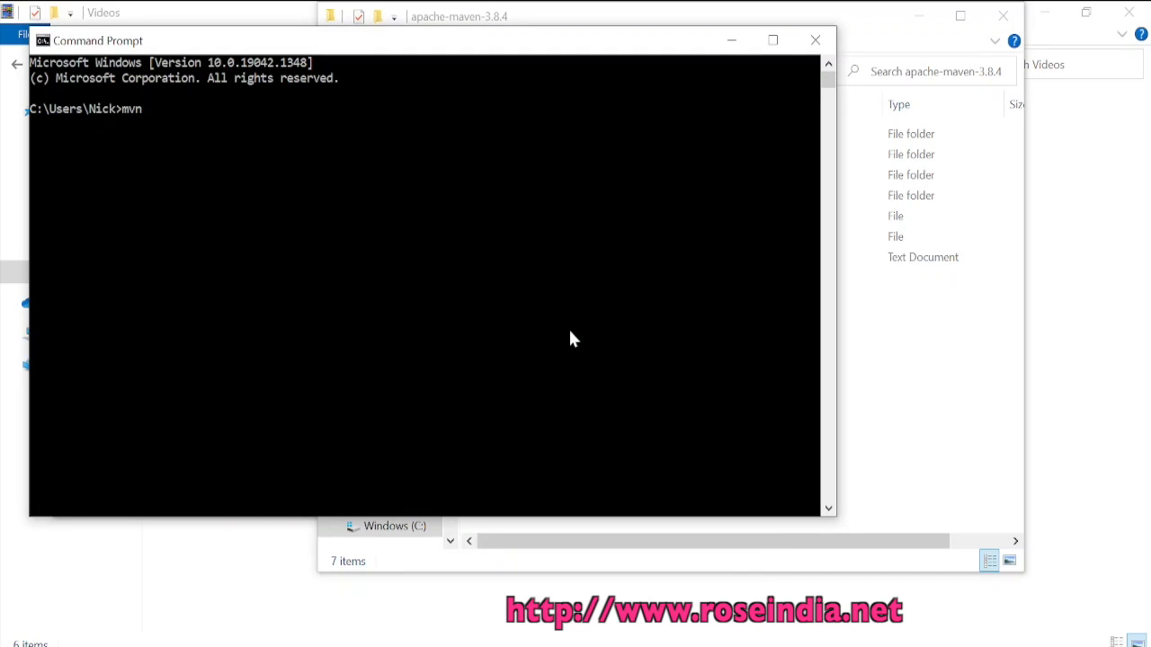
pyautogui.write('-version')
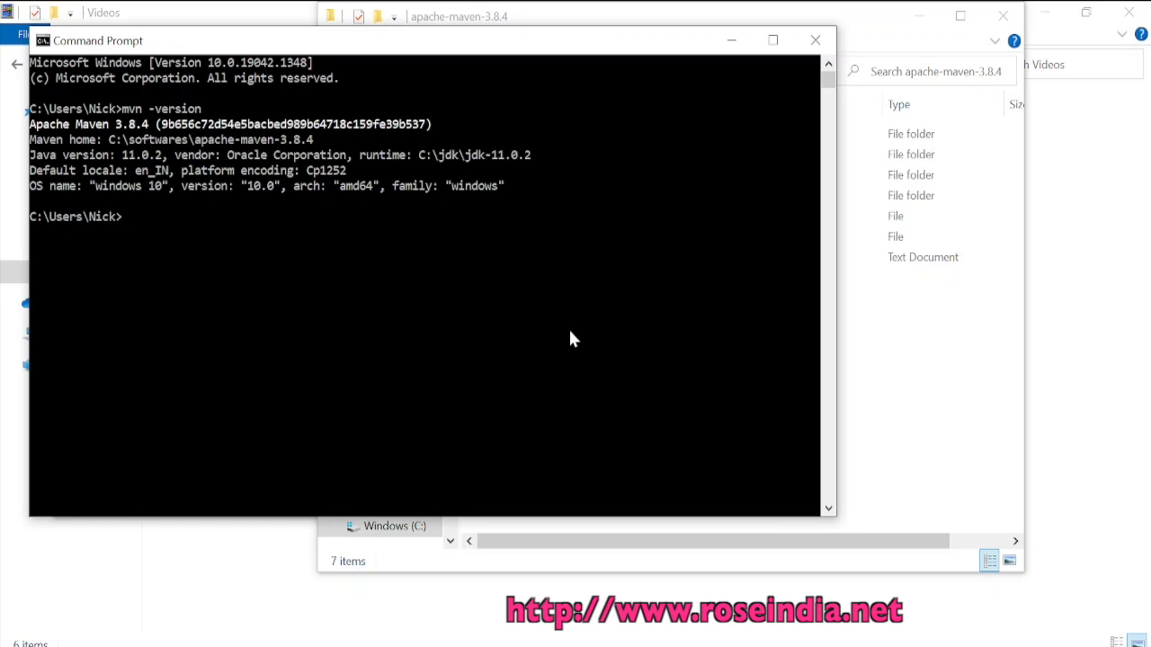
pyautogui.moveTo(133, 133)
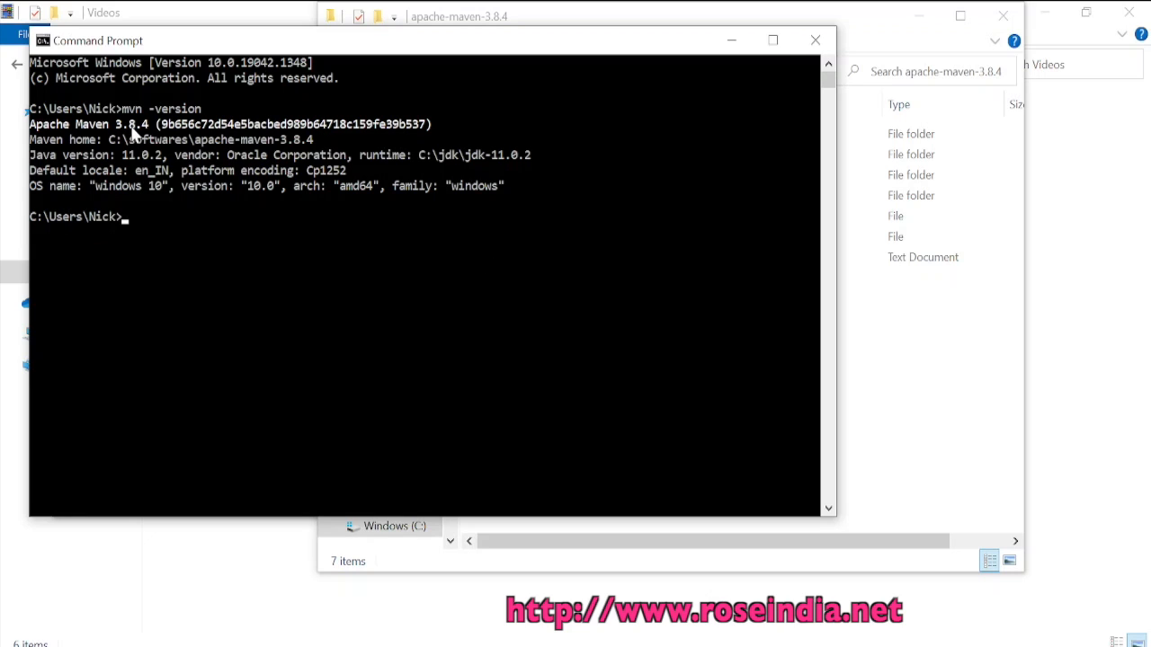